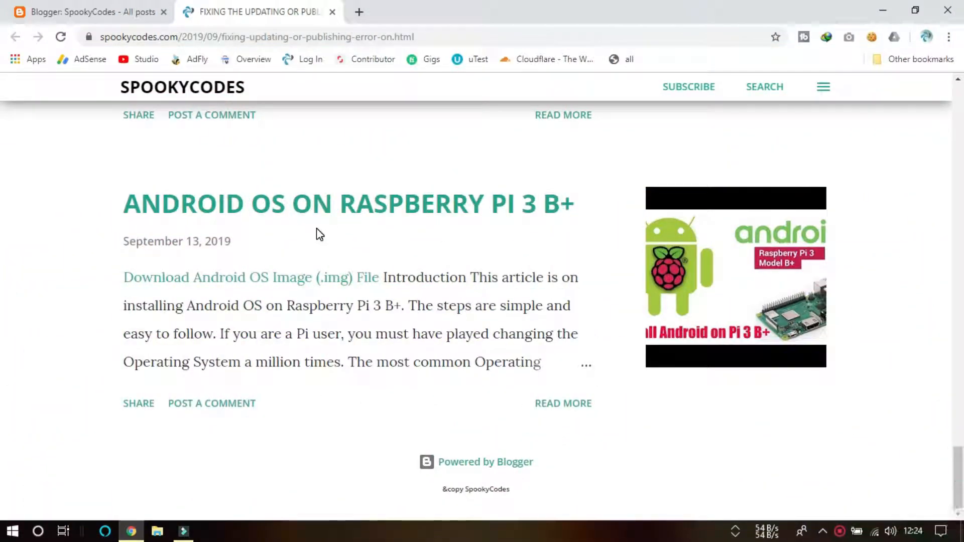
mouse_move(386, 319)
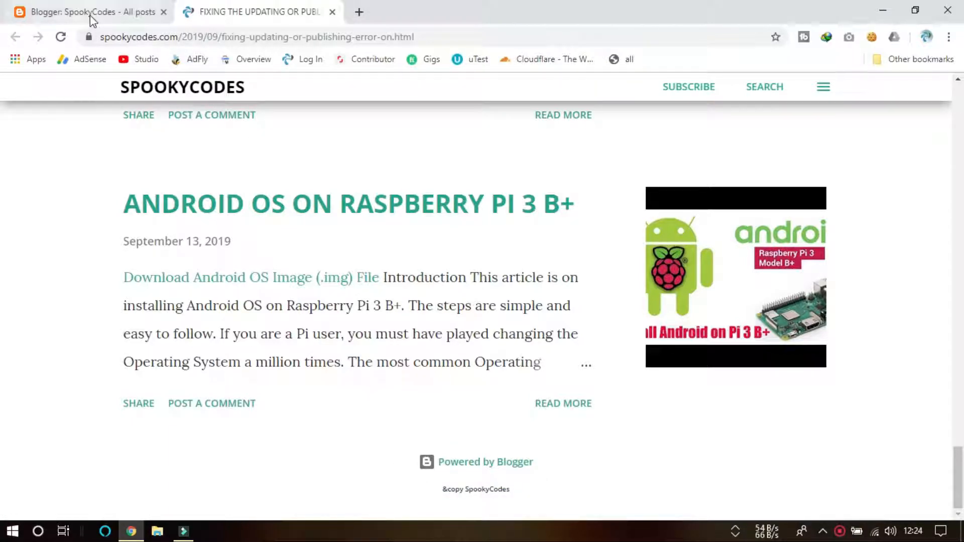
From the Blogger dashboard, open the SpookyCodes theme's Edit HTML editor, then return to the blog post tab
left_click(86, 12)
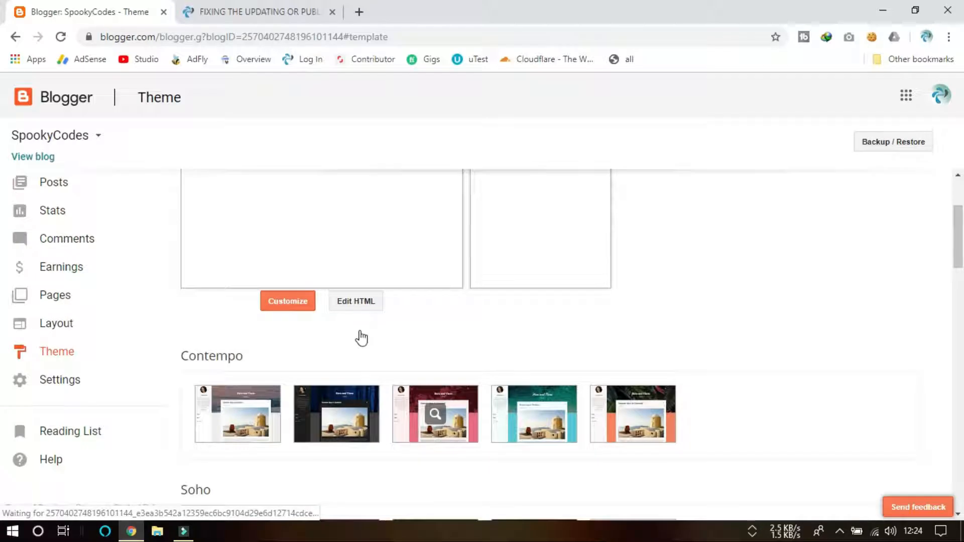
left_click(356, 301)
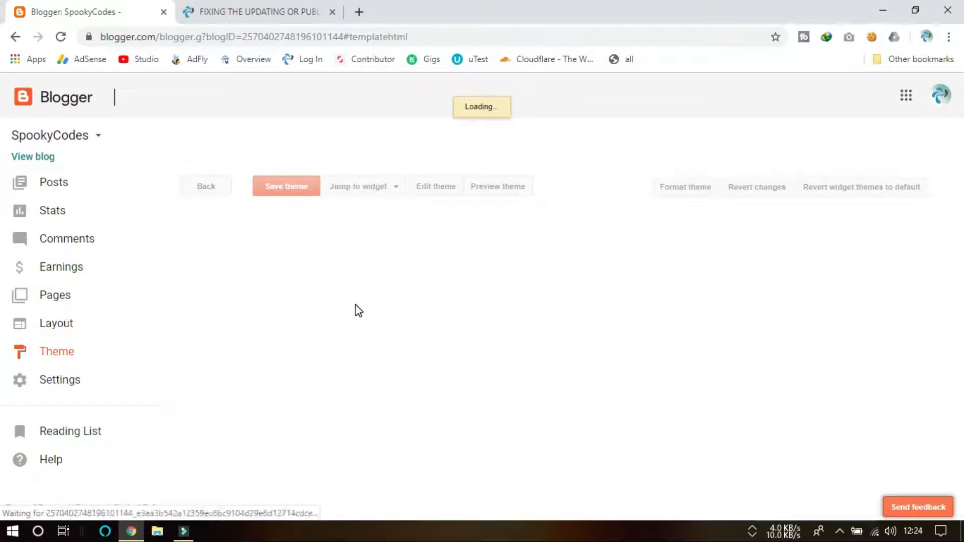
left_click(436, 186)
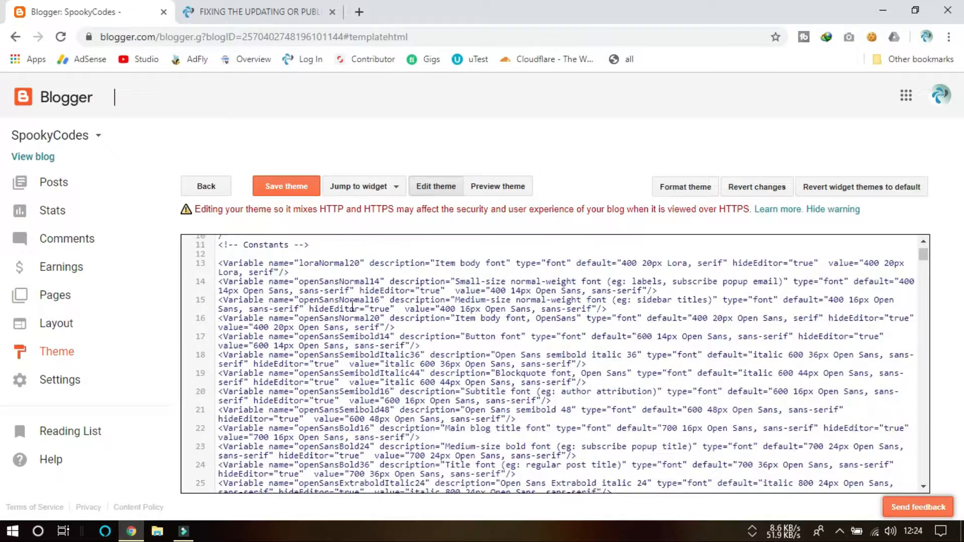
left_click(258, 11)
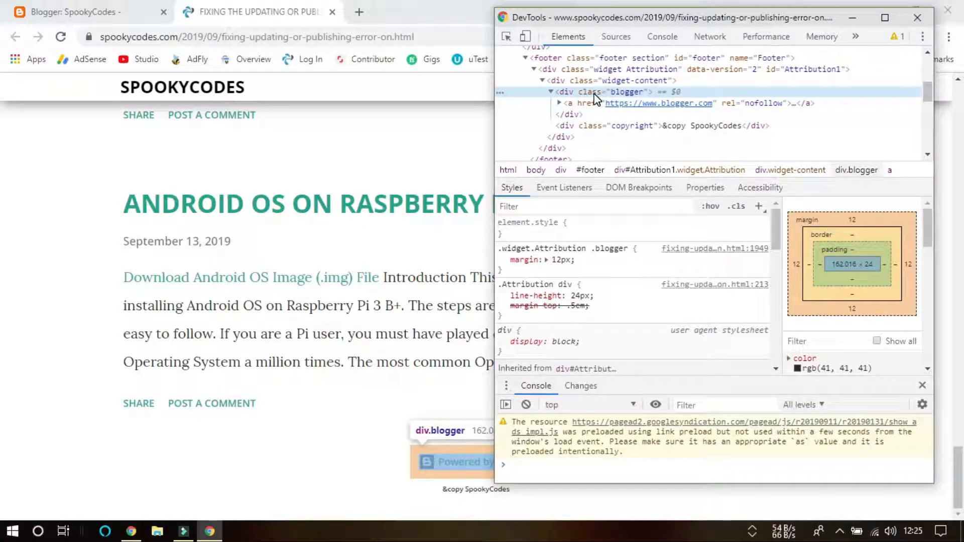
mouse_move(640, 103)
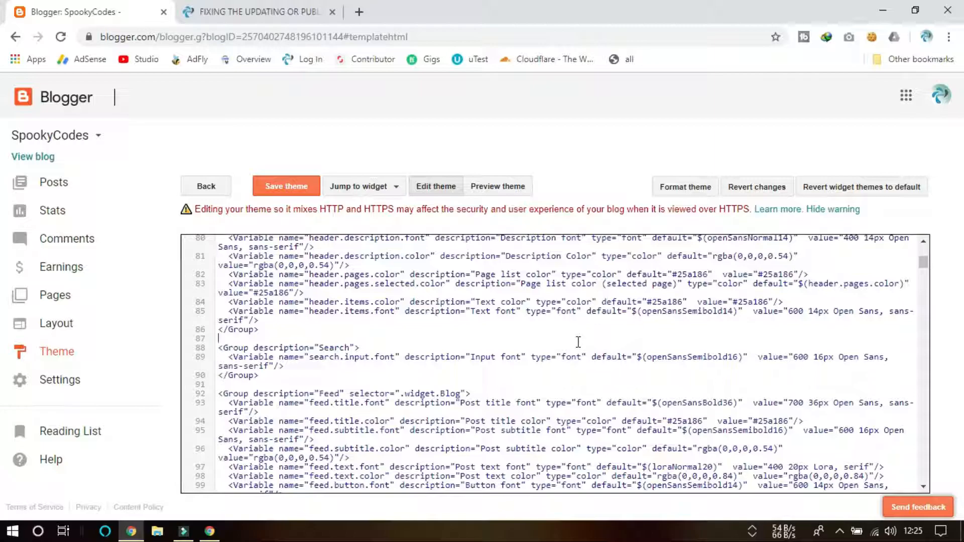
Search the theme code for '.widget.Attribution .blogger' and bring that rule, with margin:12px, into view
key("ctrl+f")
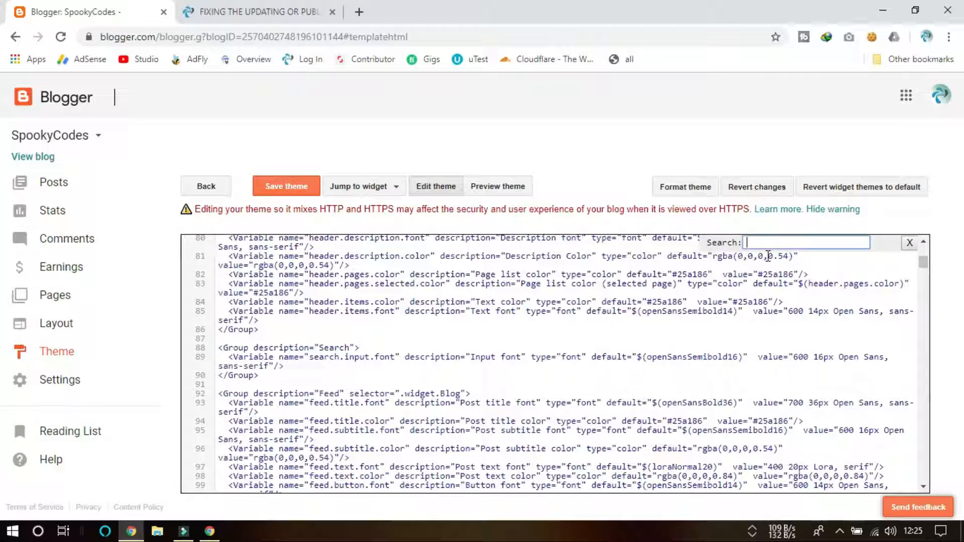
type(".widget .Attribution .blogger")
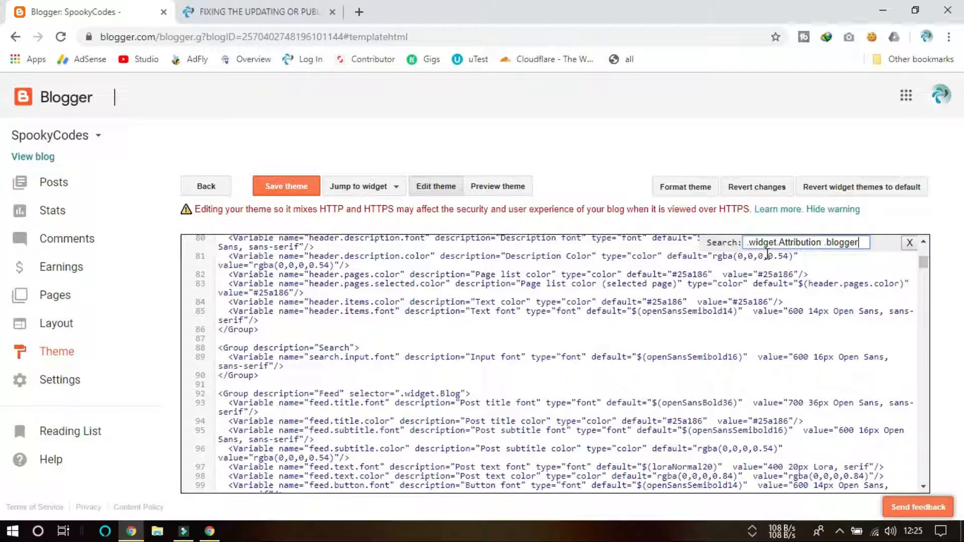
key("Enter")
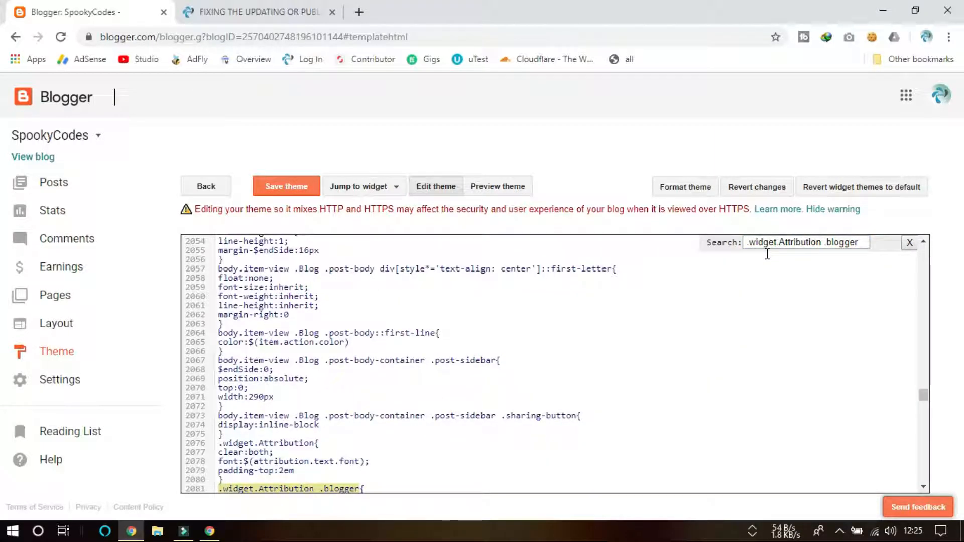
scroll("down", 3)
type("margin:12px;")
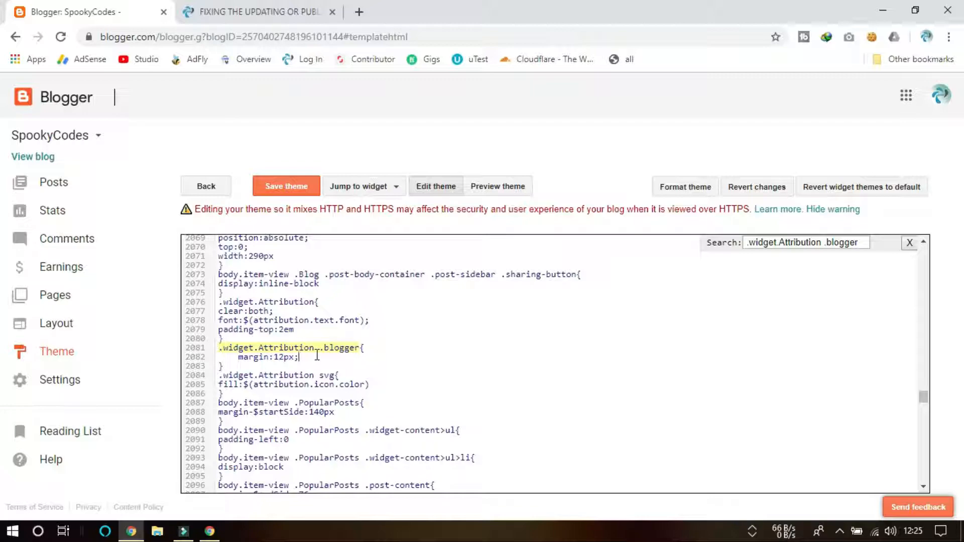
Add 'display:none;' to the .widget.Attribution .blogger rule and save the theme
type("dis")
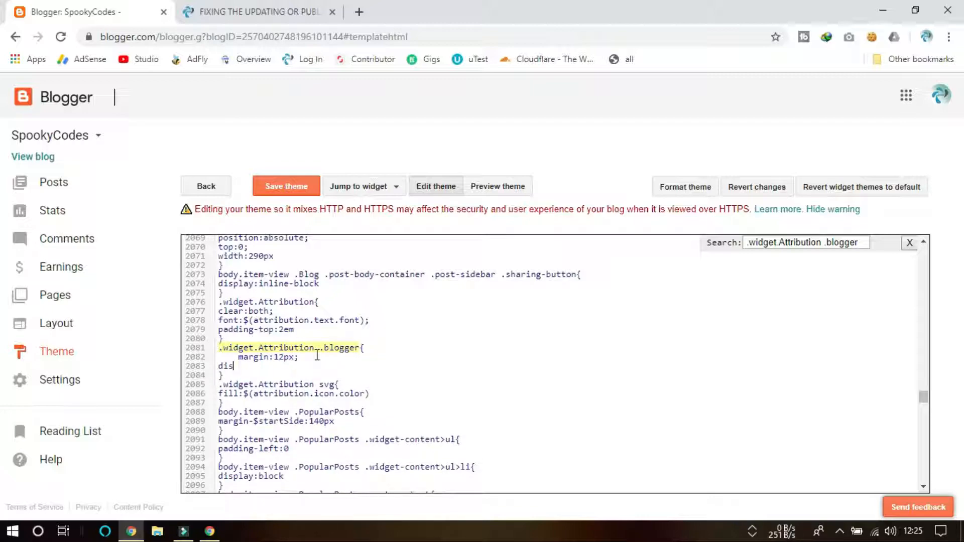
type("play")
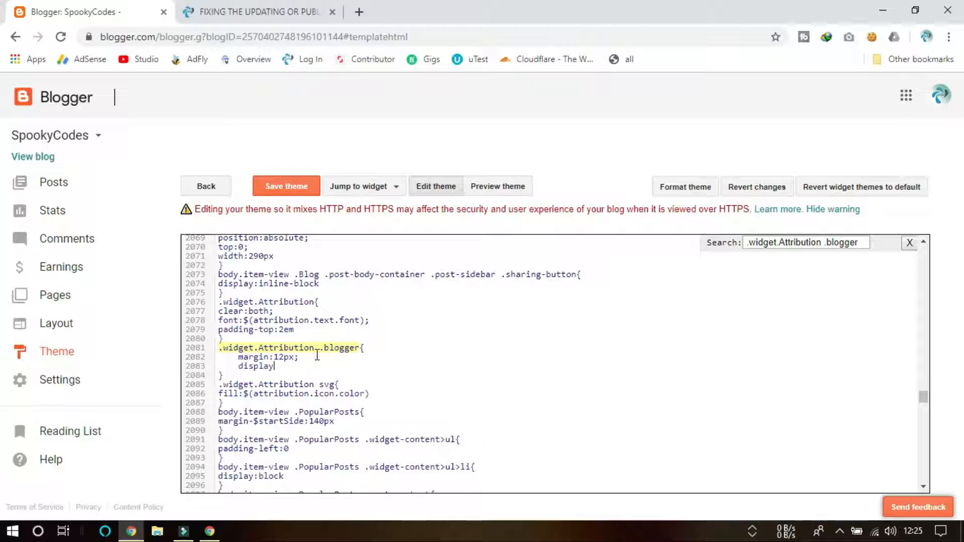
type(":none;")
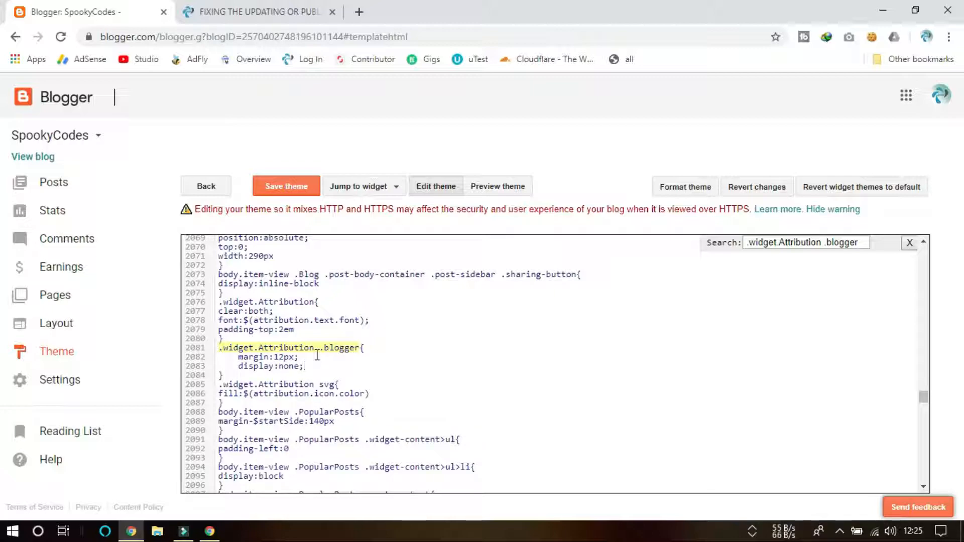
left_click(286, 187)
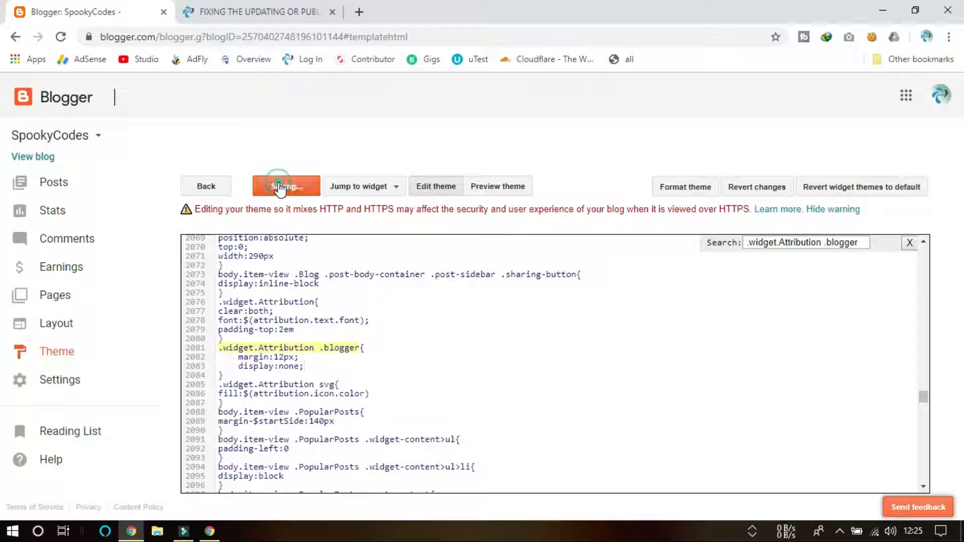
left_click(286, 186)
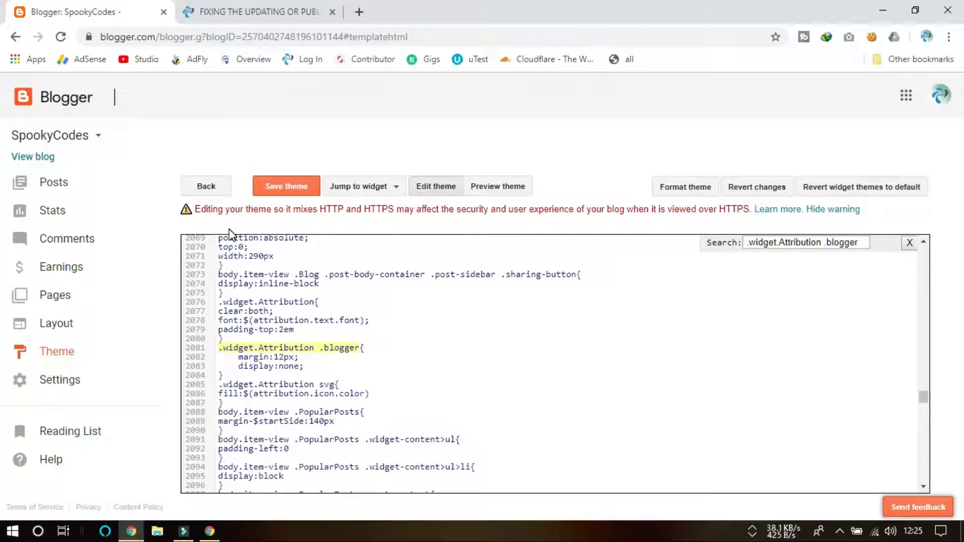
Reload the SpookyCodes post and scroll to the footer to confirm 'Powered by Blogger' is gone
left_click(258, 11)
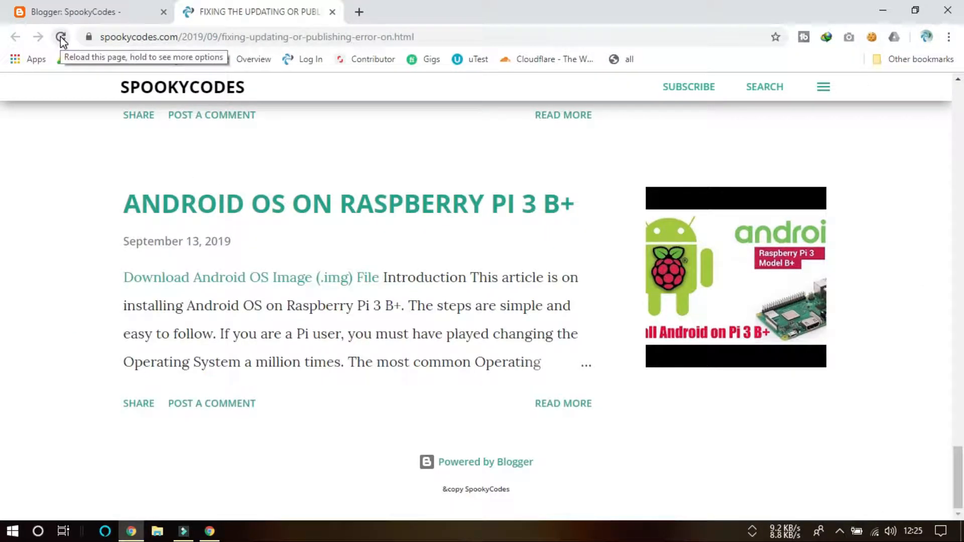
left_click(60, 37)
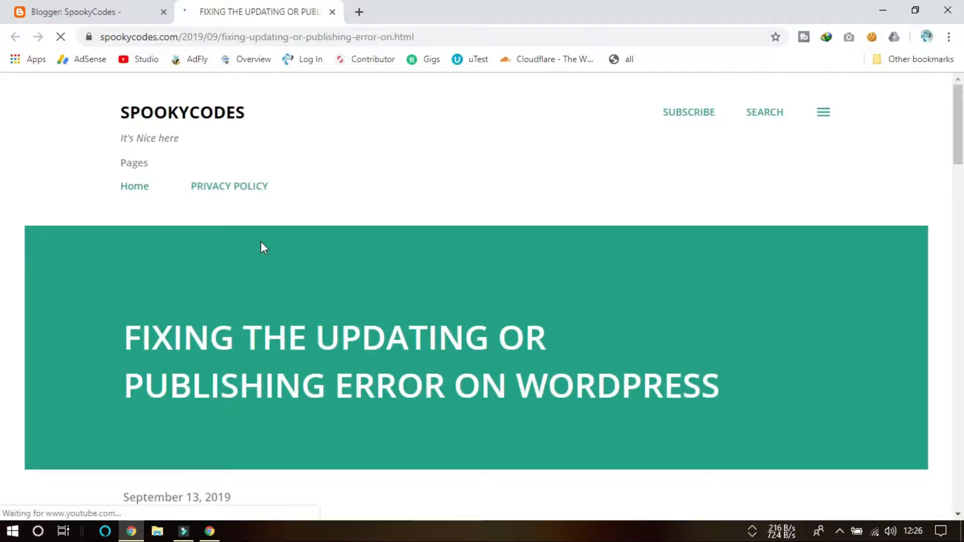
scroll("down", 3)
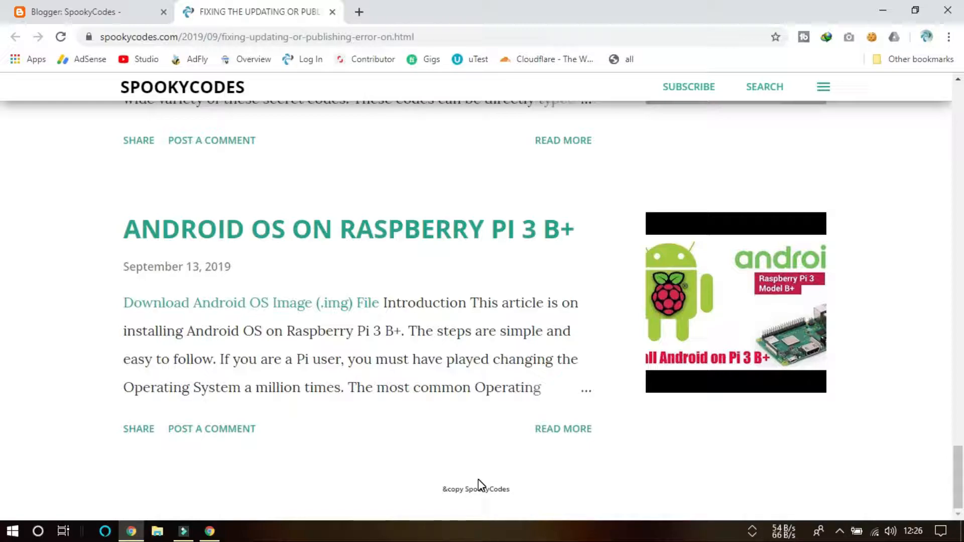
mouse_move(516, 483)
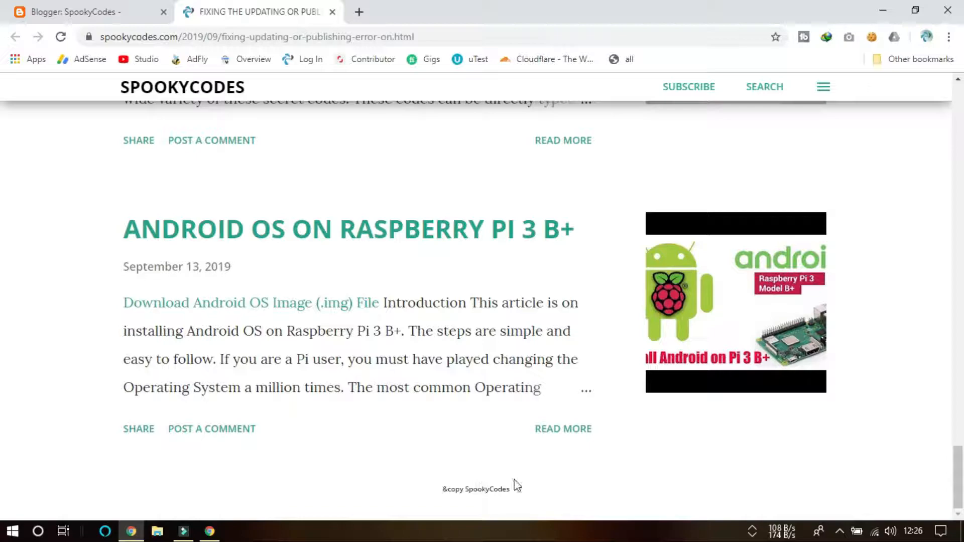
left_click(538, 492)
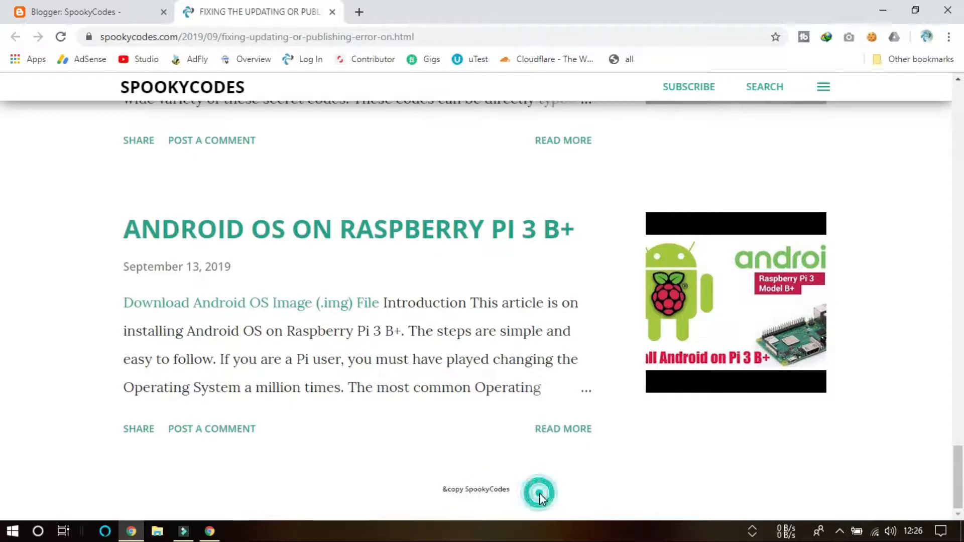
left_click(540, 492)
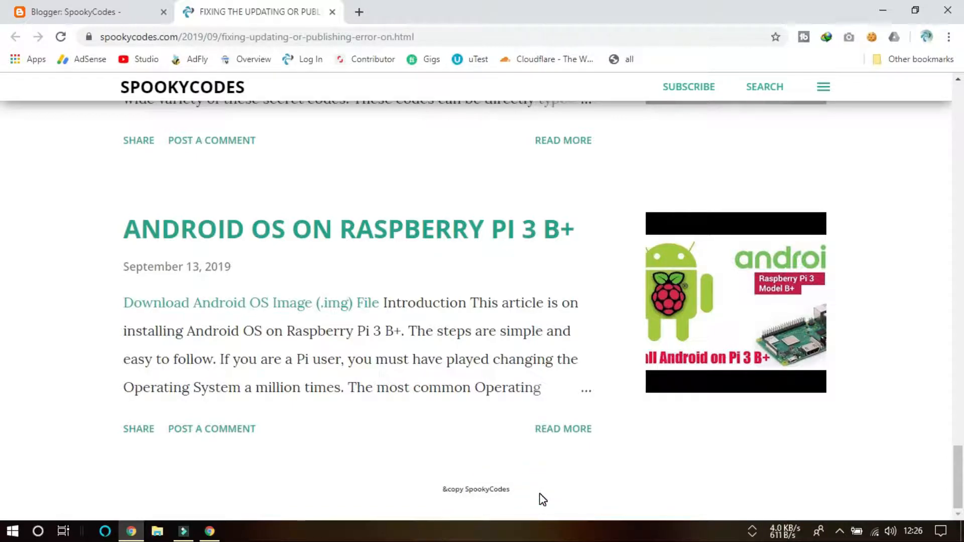